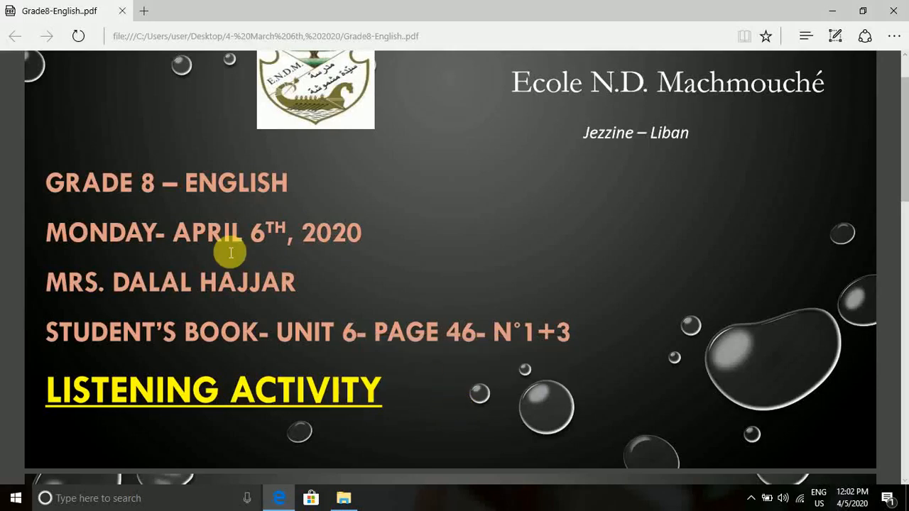
pyautogui.moveTo(146, 215)
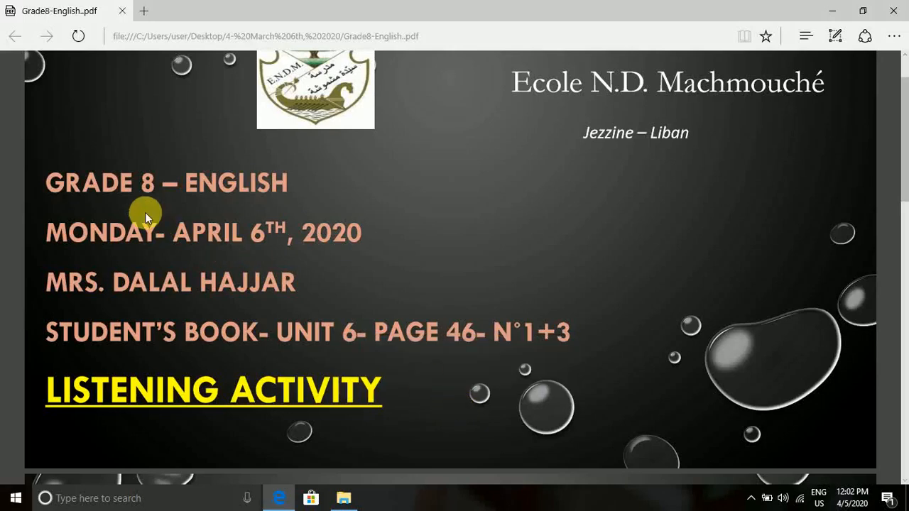
pyautogui.moveTo(191, 306)
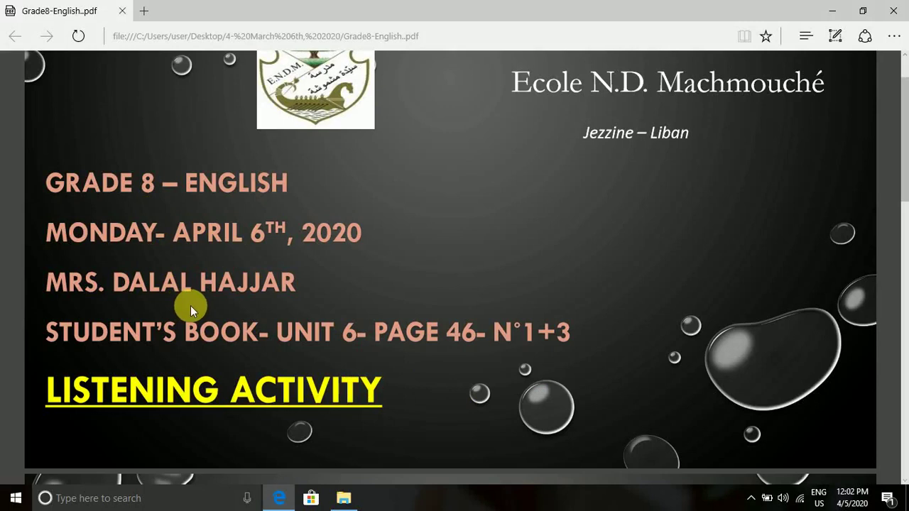
pyautogui.moveTo(181, 416)
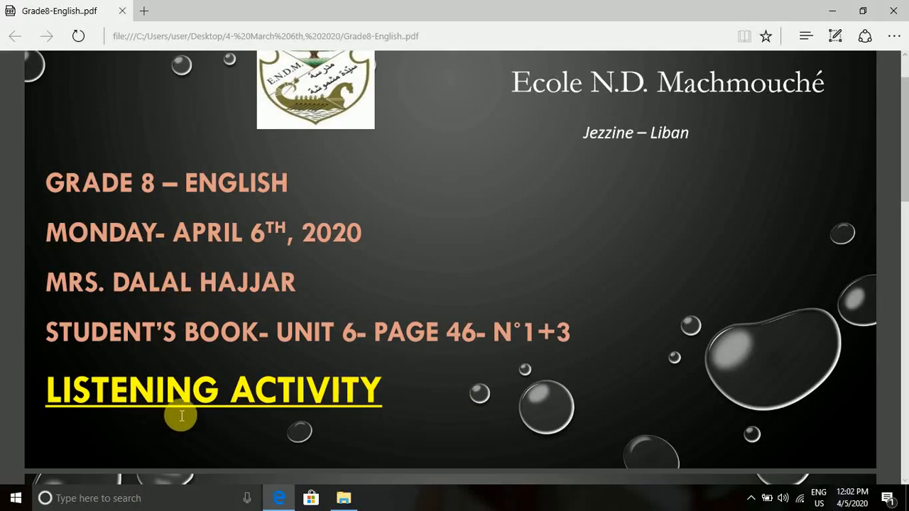
pyautogui.moveTo(208, 417)
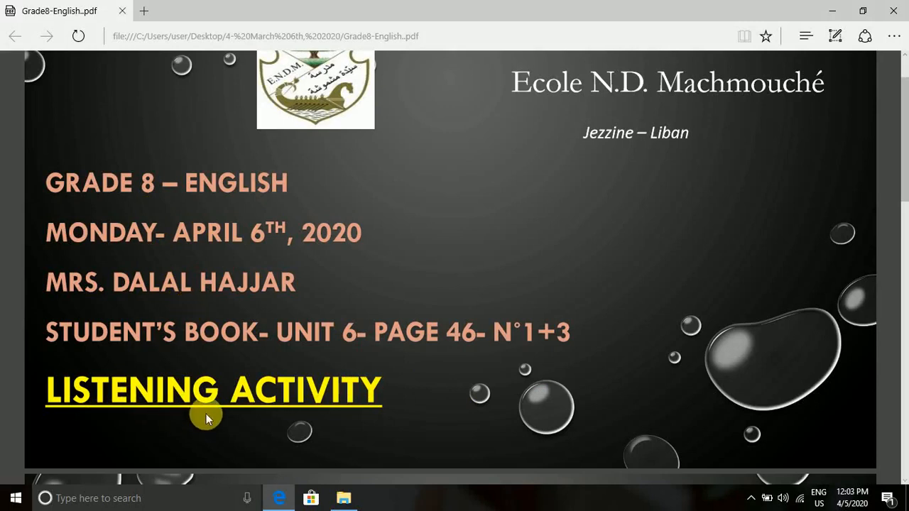
pyautogui.moveTo(135, 373)
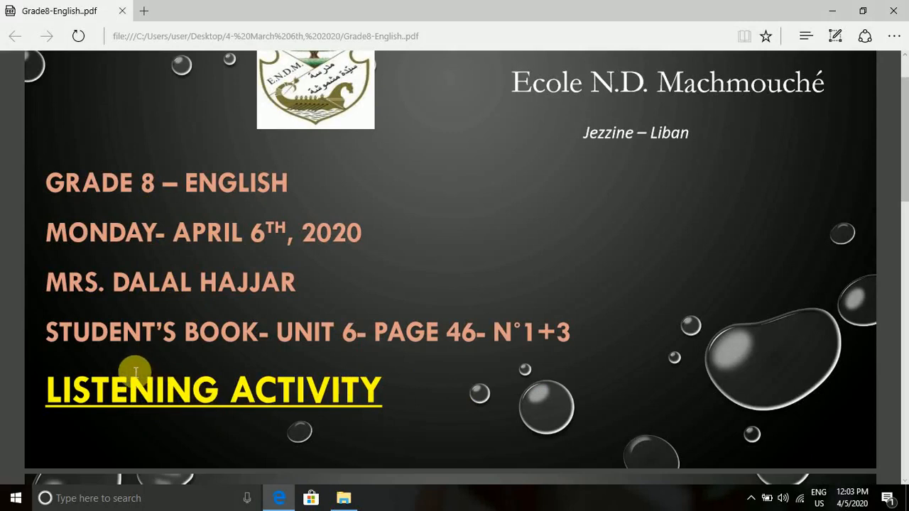
pyautogui.moveTo(208, 355)
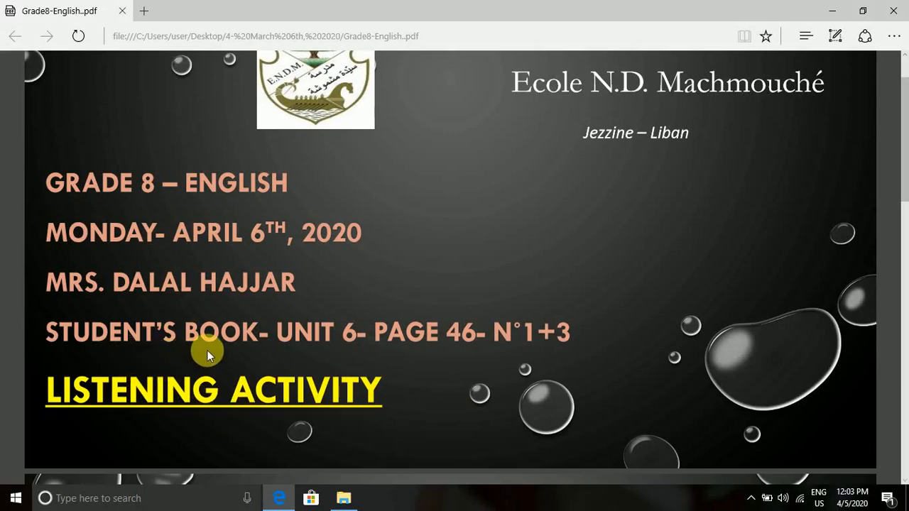
pyautogui.moveTo(340, 351)
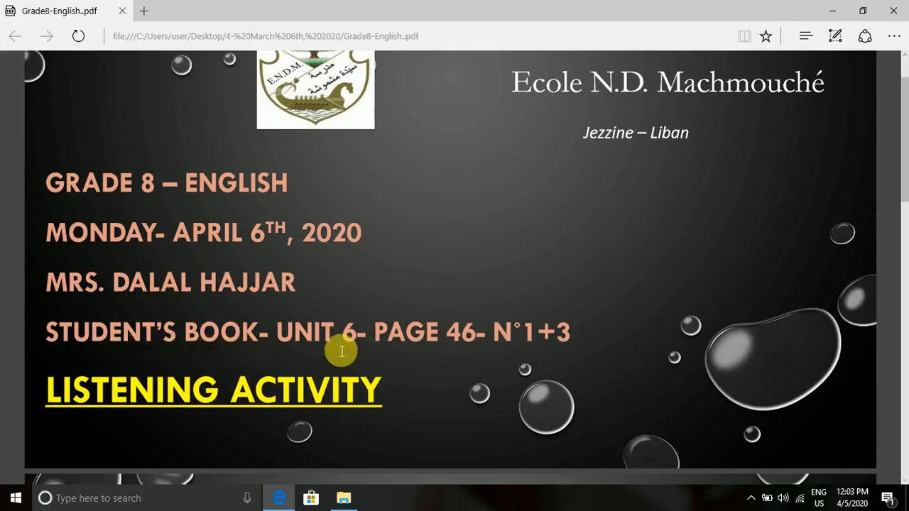
pyautogui.moveTo(417, 354)
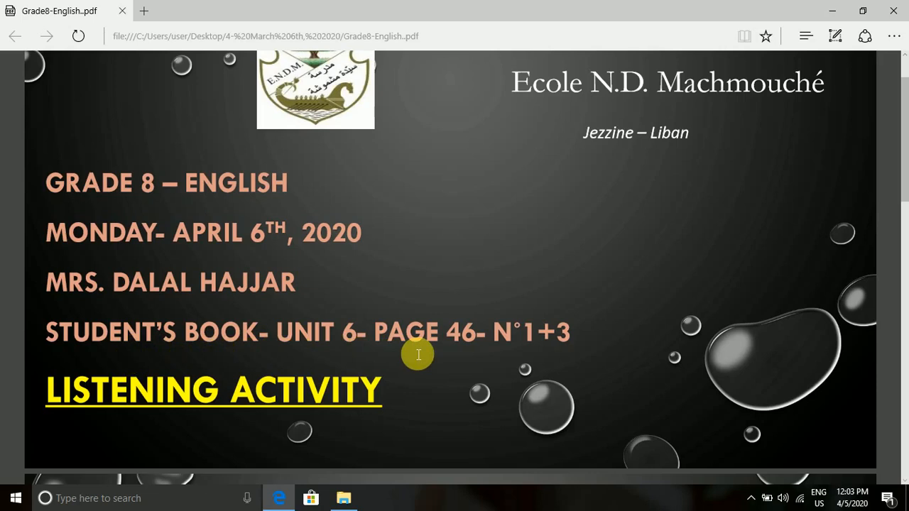
pyautogui.moveTo(453, 356)
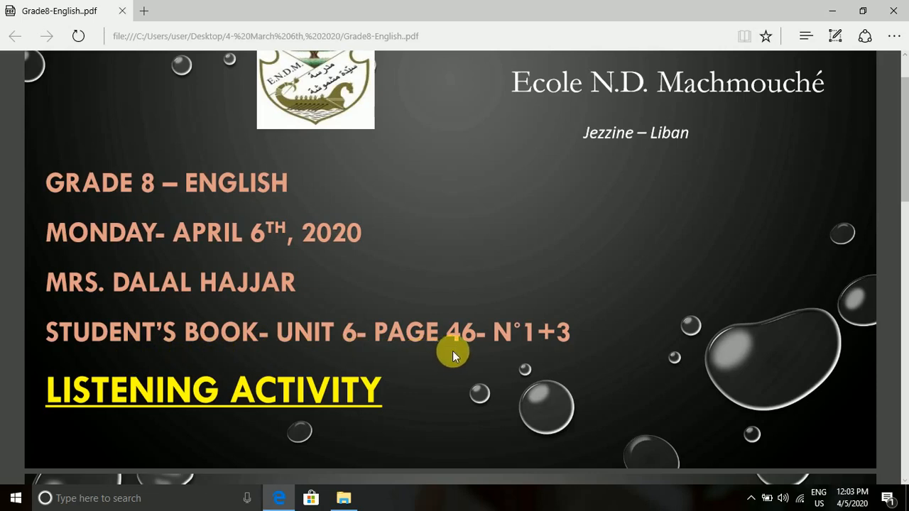
pyautogui.moveTo(511, 360)
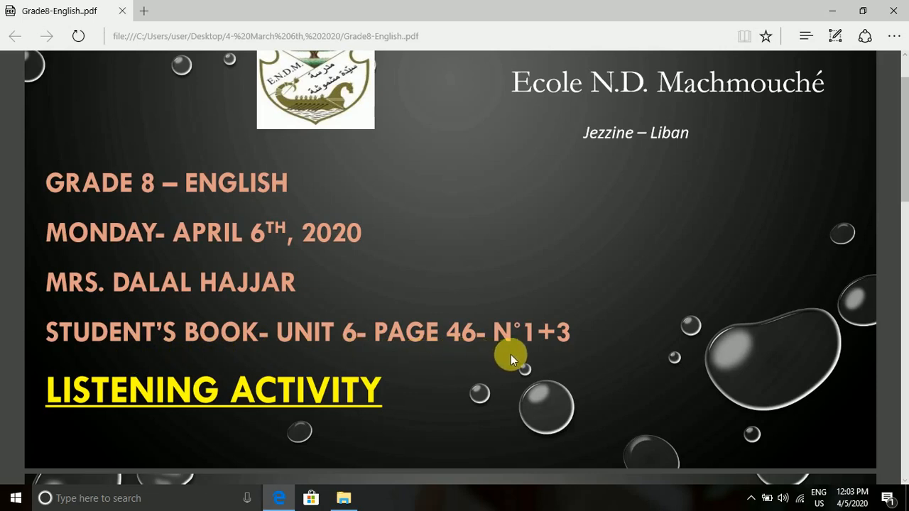
pyautogui.moveTo(528, 353)
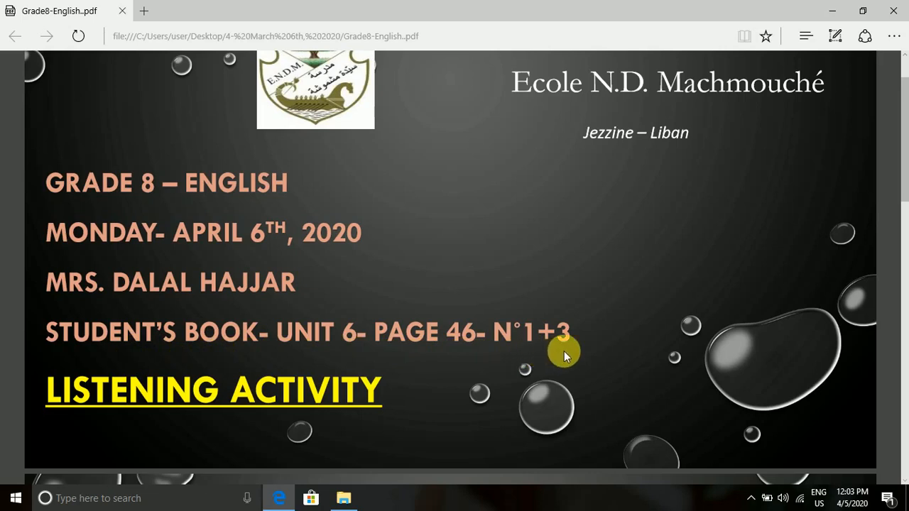
pyautogui.moveTo(904, 180)
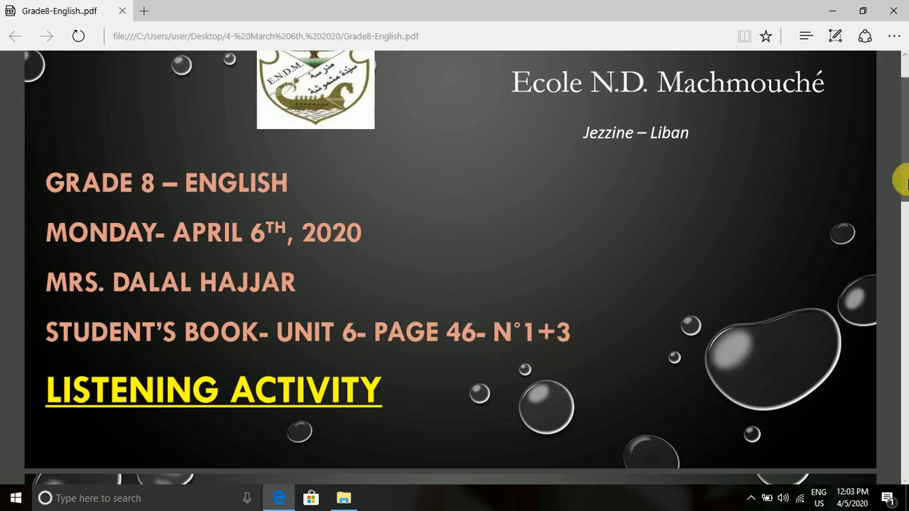
pyautogui.scroll(-3)
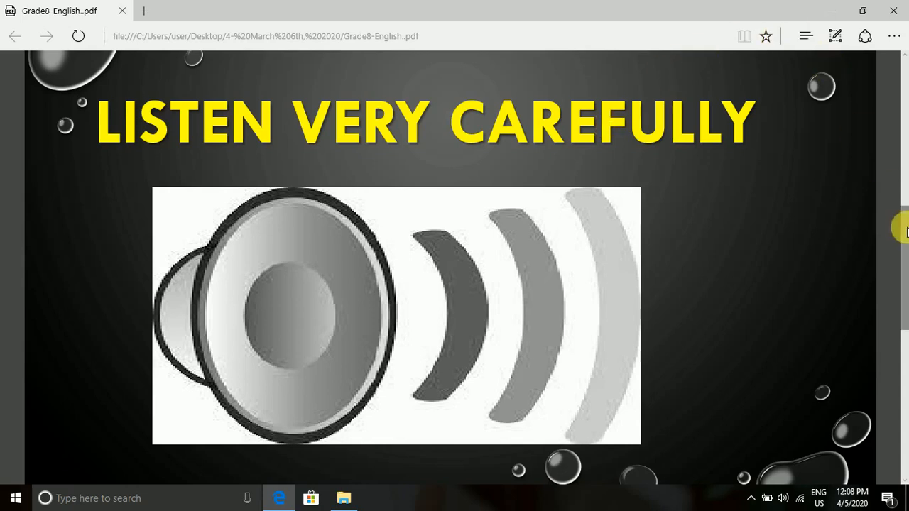
pyautogui.scroll(-3)
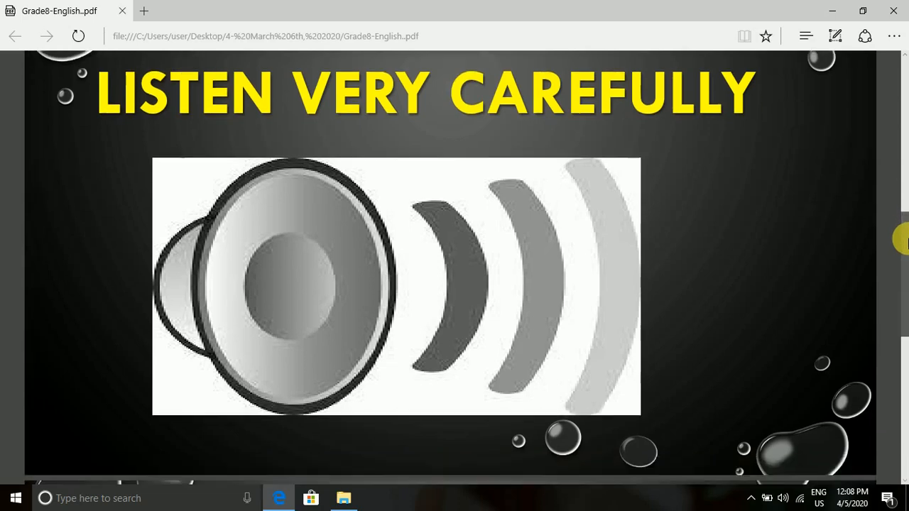
pyautogui.scroll(-3)
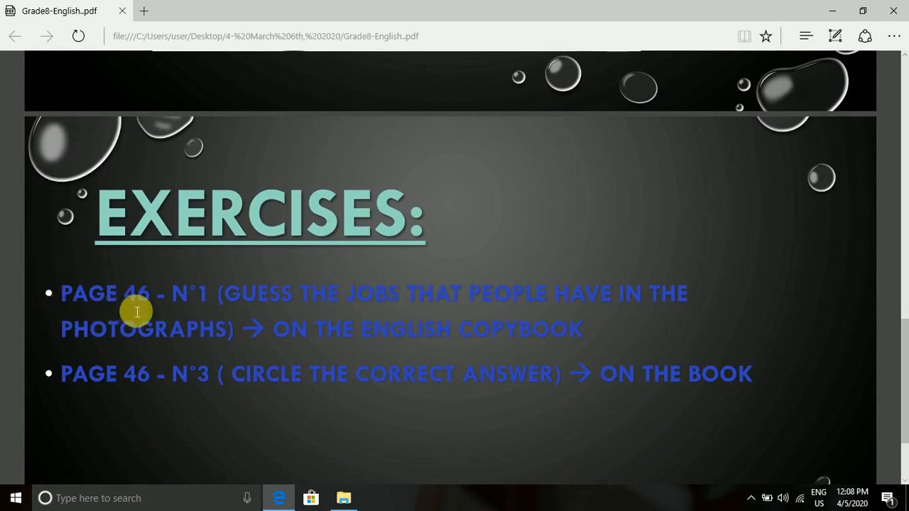
pyautogui.moveTo(192, 313)
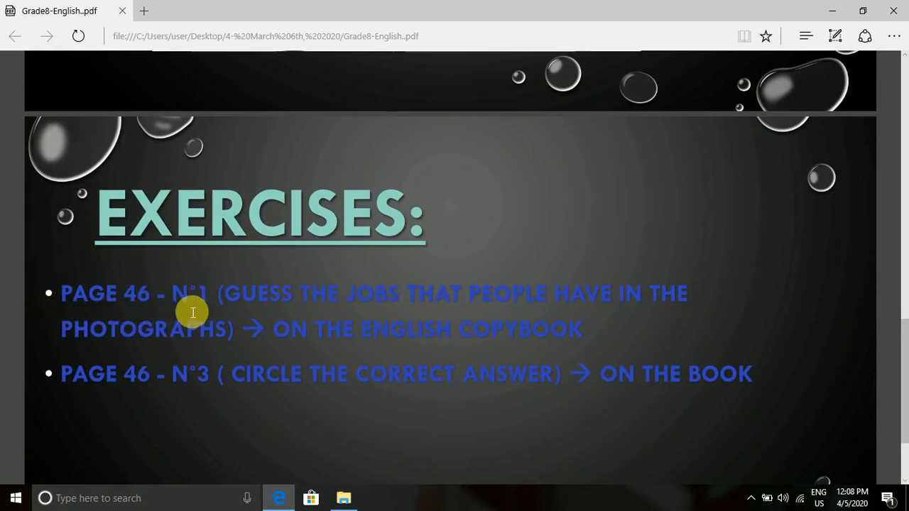
pyautogui.moveTo(261, 313)
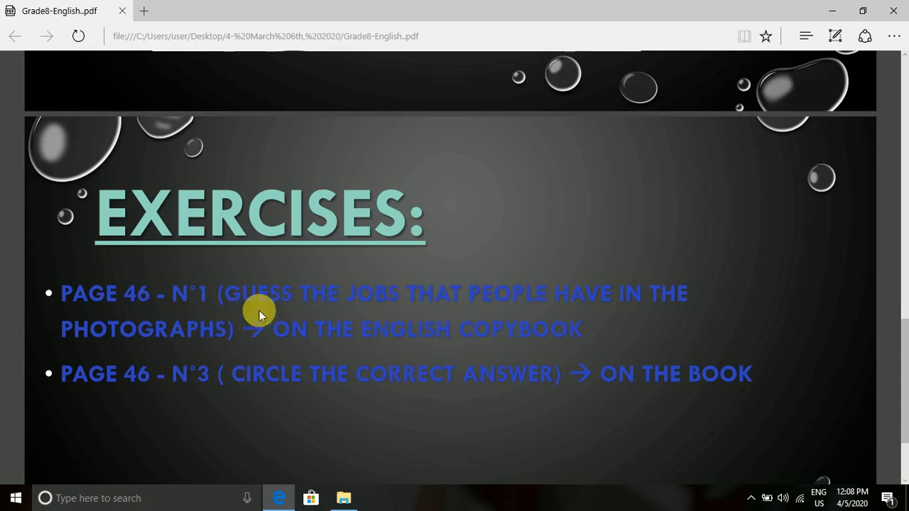
pyautogui.moveTo(411, 313)
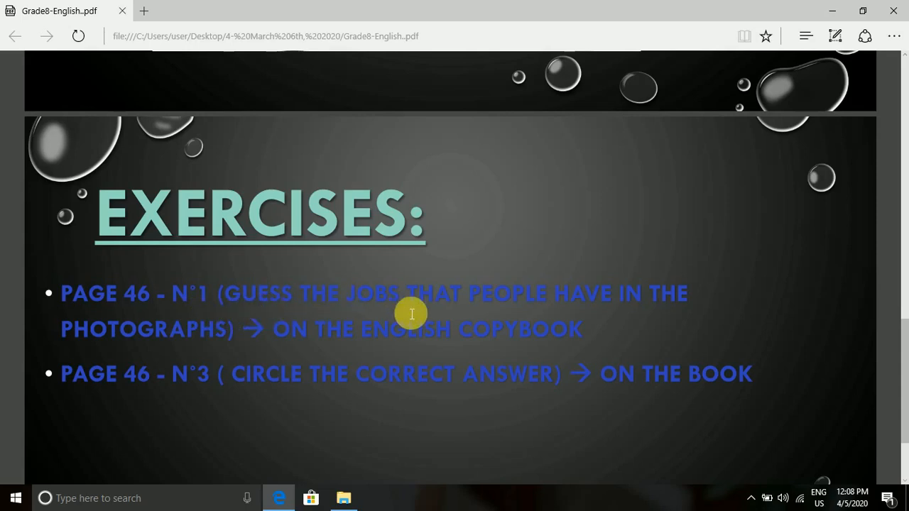
pyautogui.moveTo(101, 352)
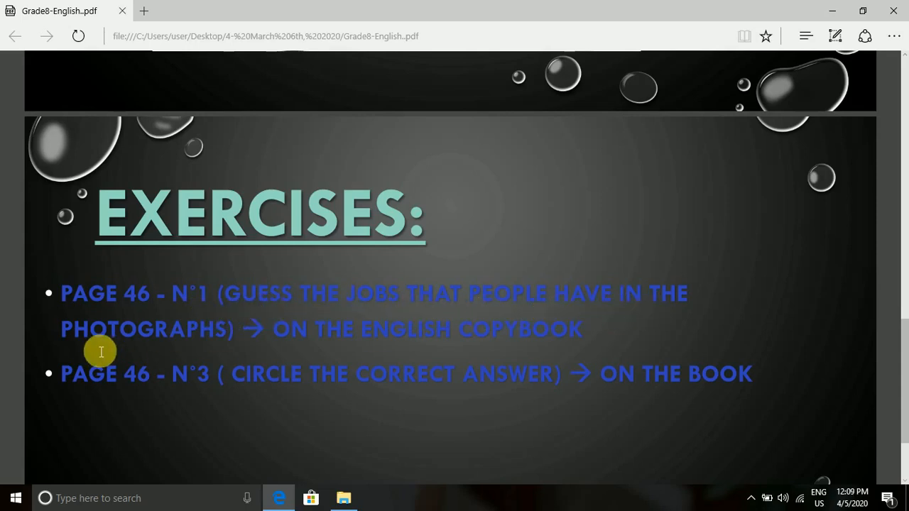
pyautogui.moveTo(152, 348)
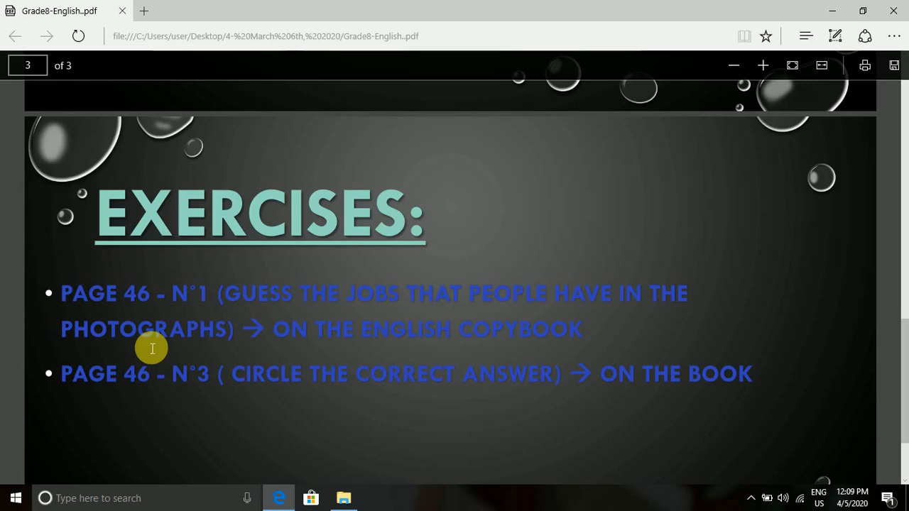
pyautogui.moveTo(548, 346)
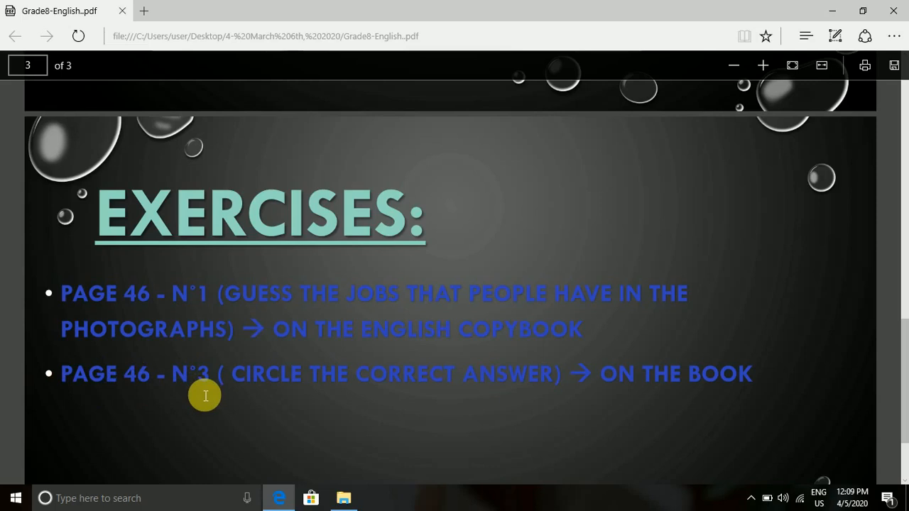
pyautogui.moveTo(522, 396)
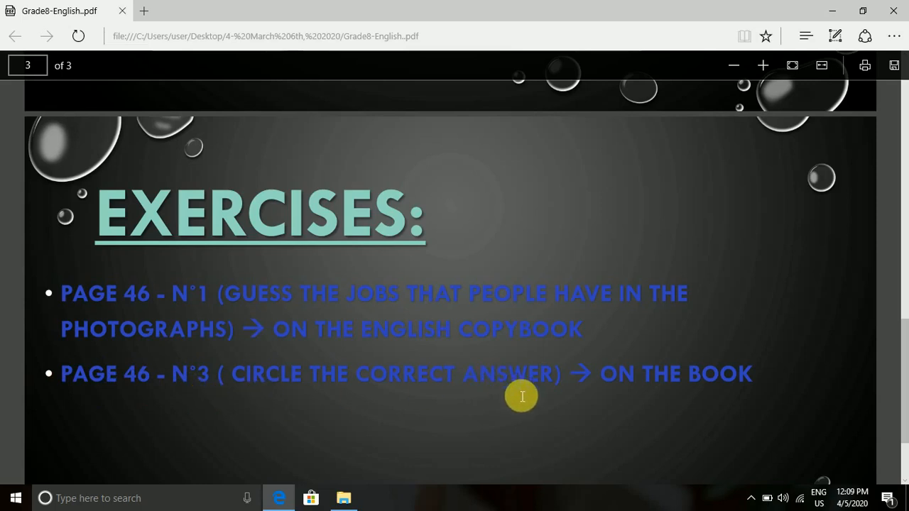
pyautogui.moveTo(679, 394)
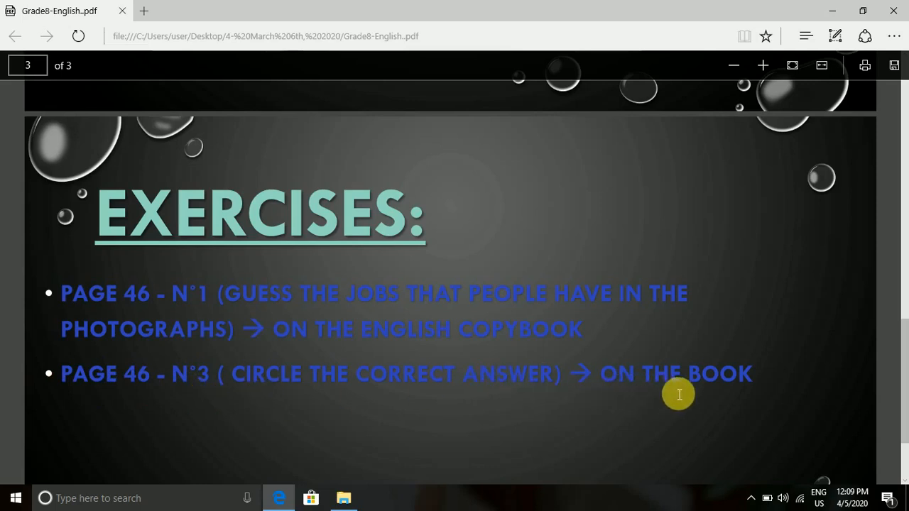
pyautogui.moveTo(471, 345)
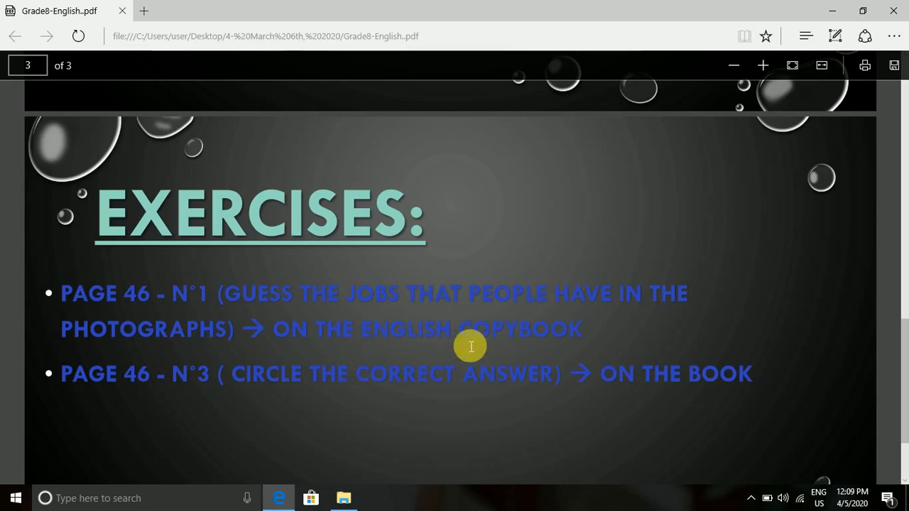
pyautogui.moveTo(665, 388)
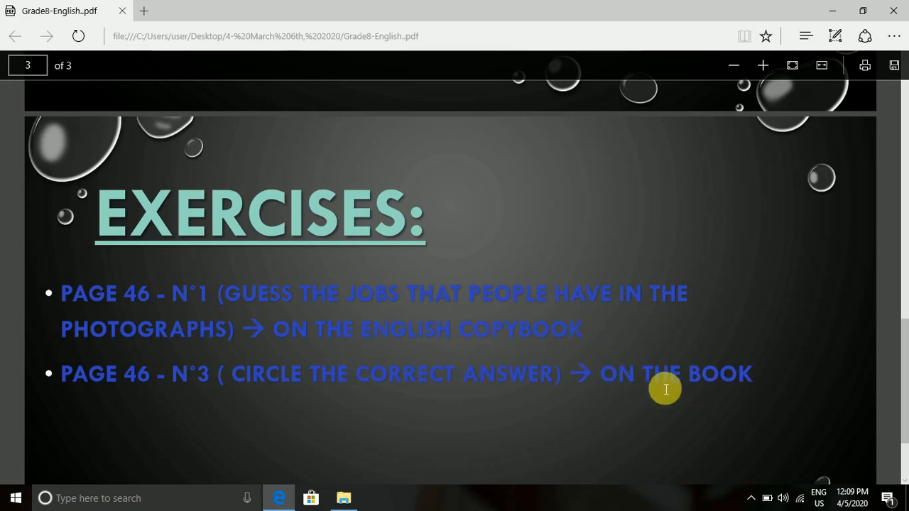
pyautogui.moveTo(583, 376)
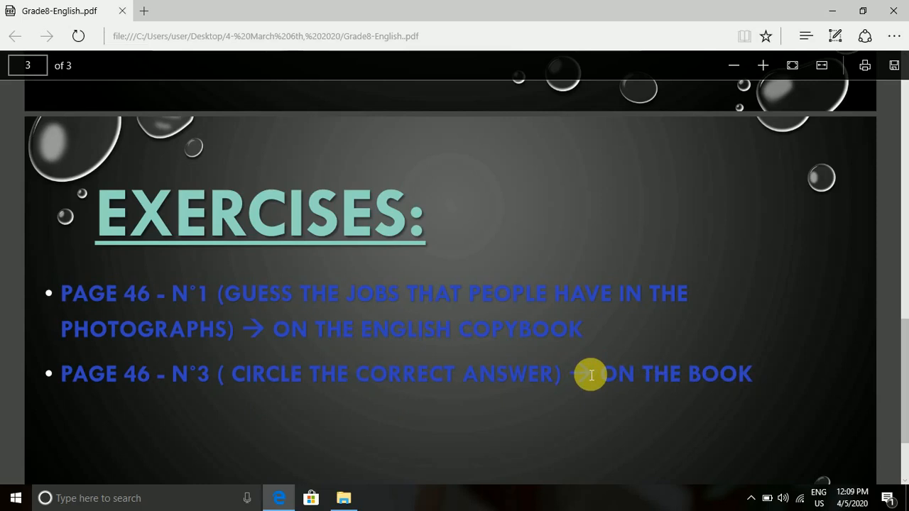
pyautogui.moveTo(552, 400)
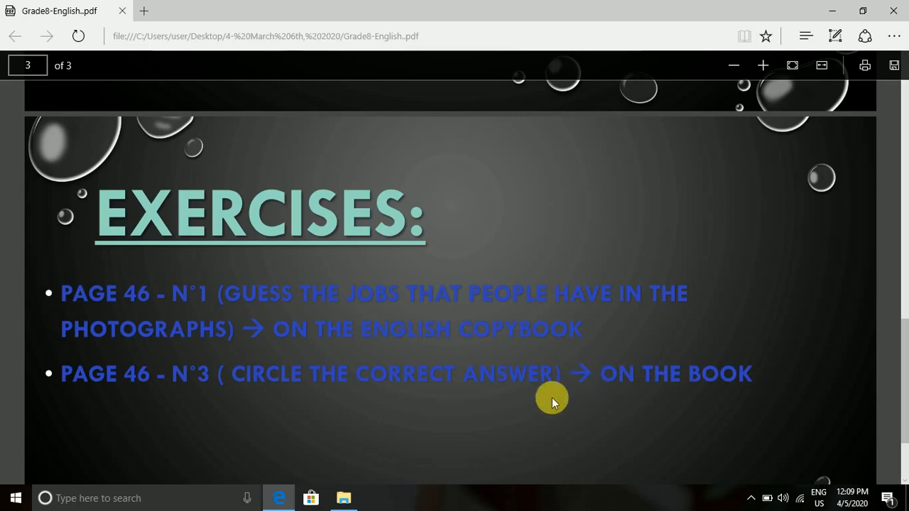